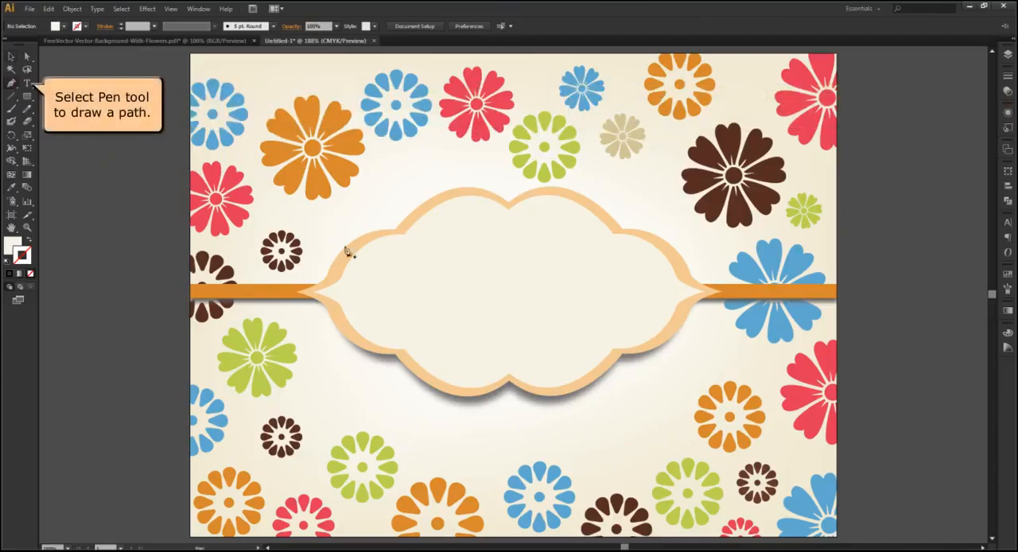
Draw a closed Pen-tool path along the cloud label's inner edge and give it a light cream fill.
left_click(310, 293)
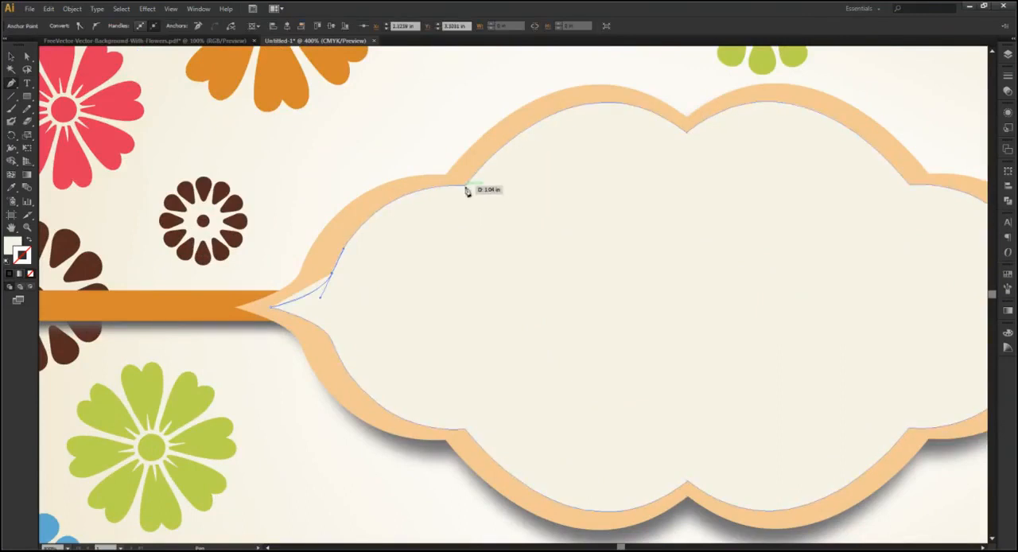
left_click_drag(469, 189, 557, 197)
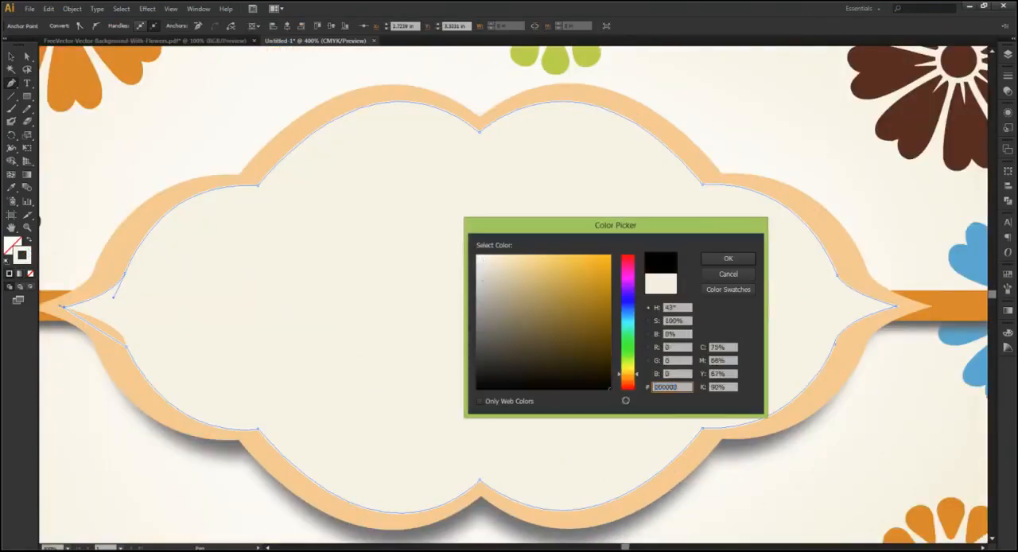
left_click(726, 257)
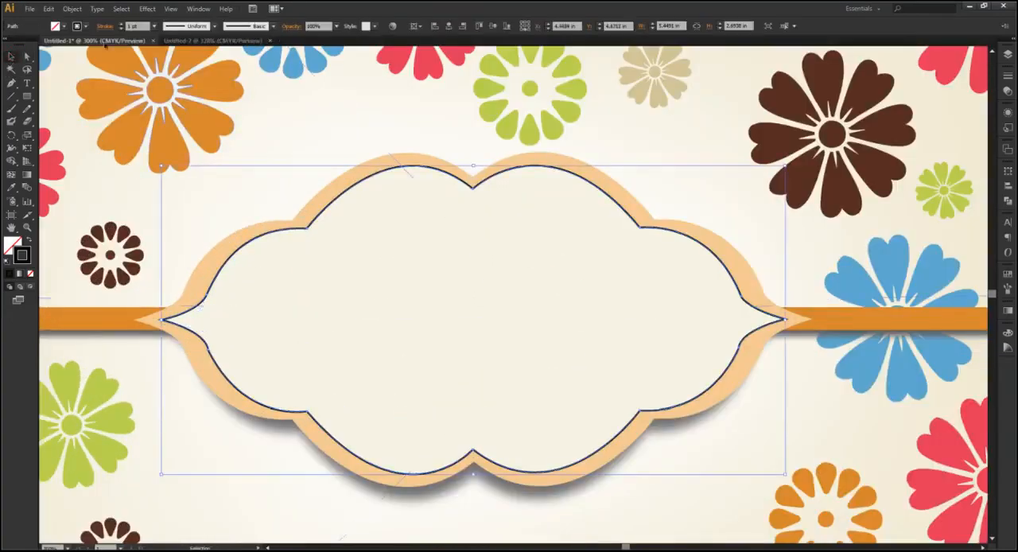
Copy the cloud path into a new document and fit the artboard to the path's bounds.
left_click(49, 10)
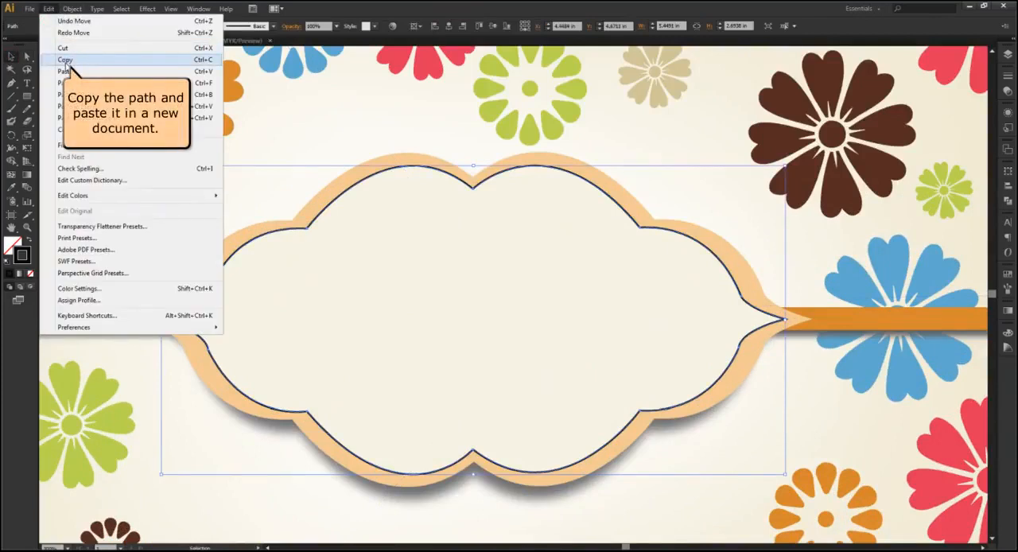
left_click(65, 61)
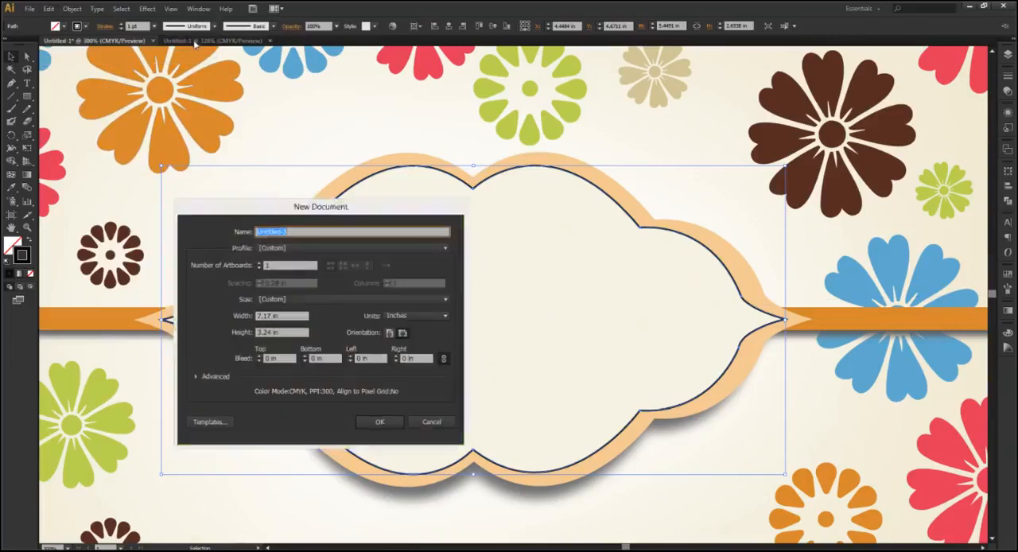
left_click(378, 422)
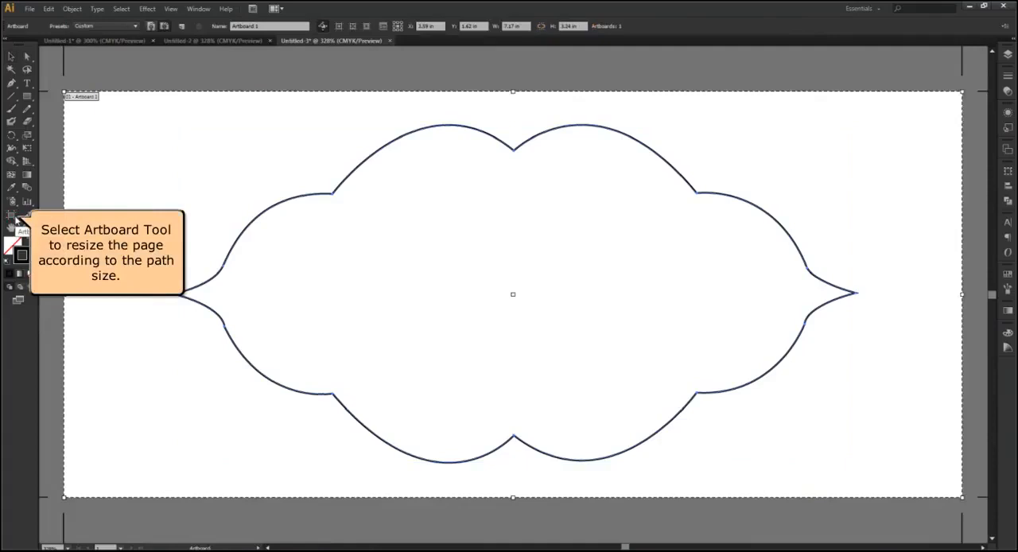
left_click(13, 216)
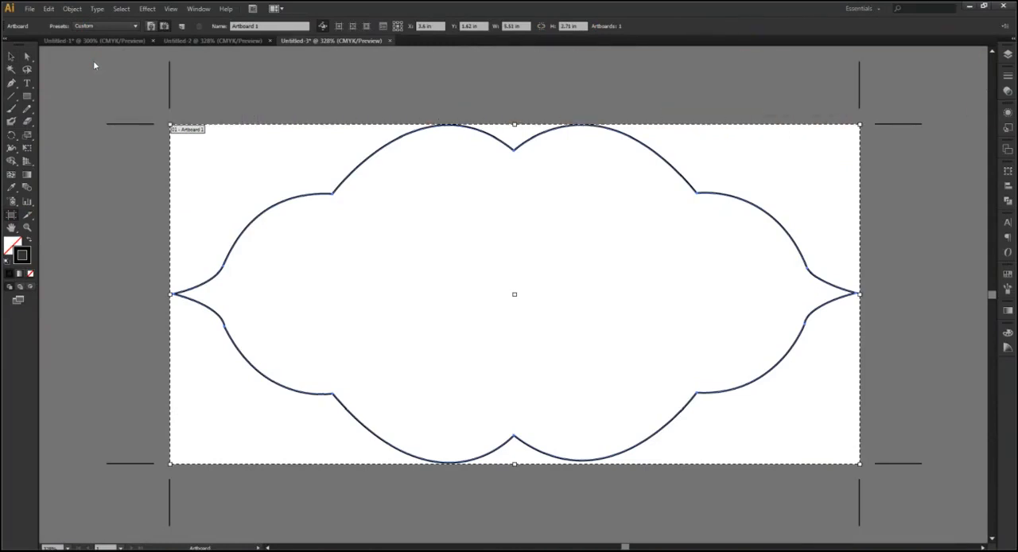
left_click(11, 56)
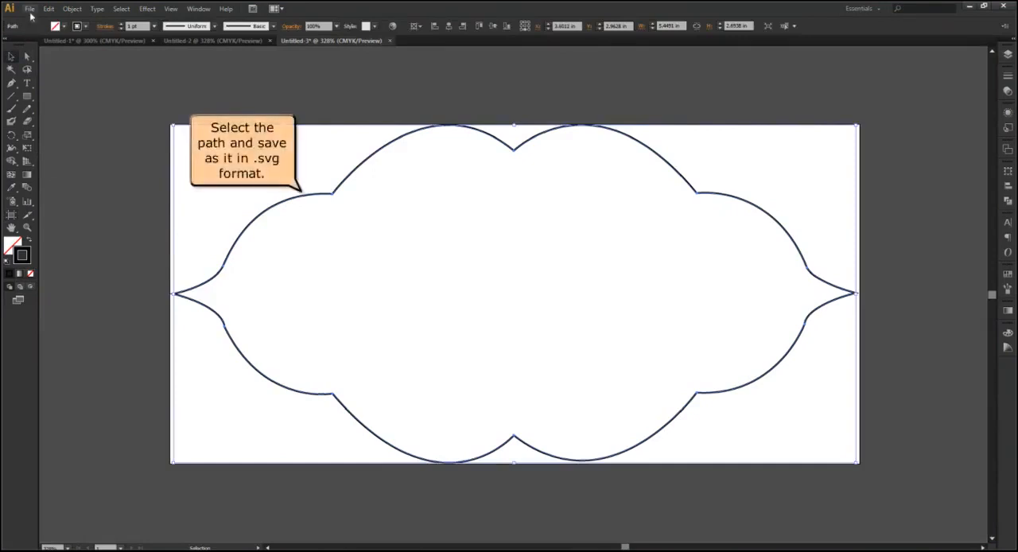
Save the outline document as an SVG named image-path with default SVG options.
left_click(28, 9)
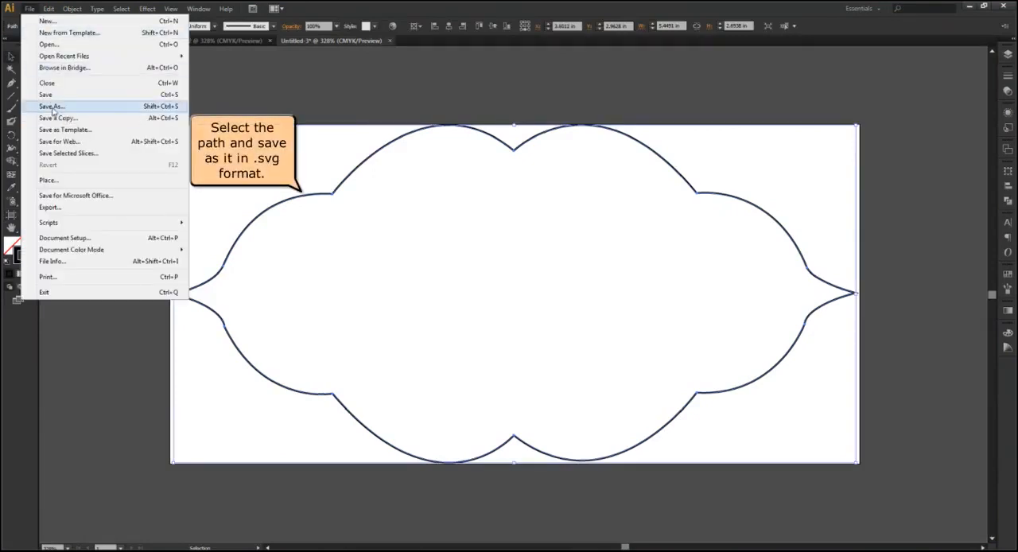
left_click(51, 105)
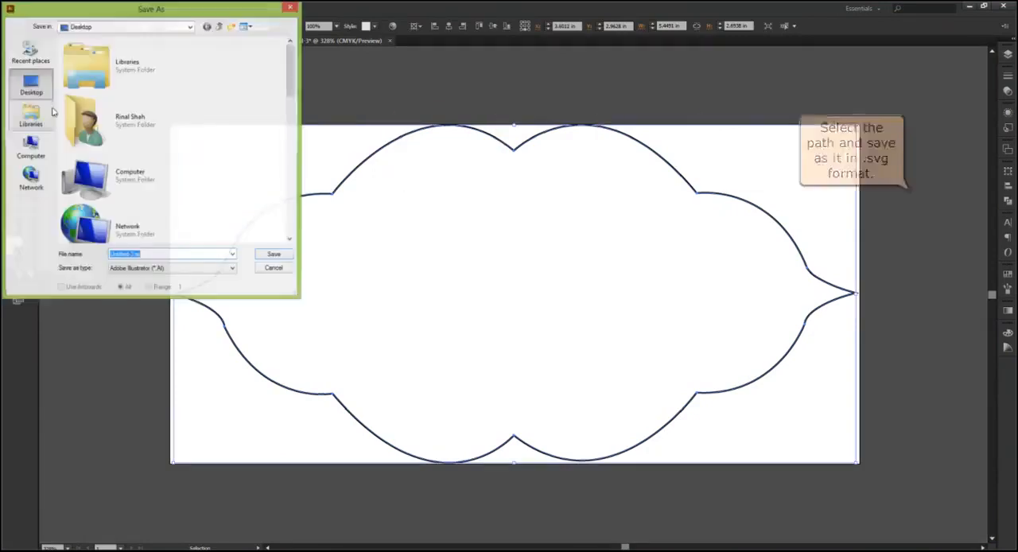
mouse_move(30, 86)
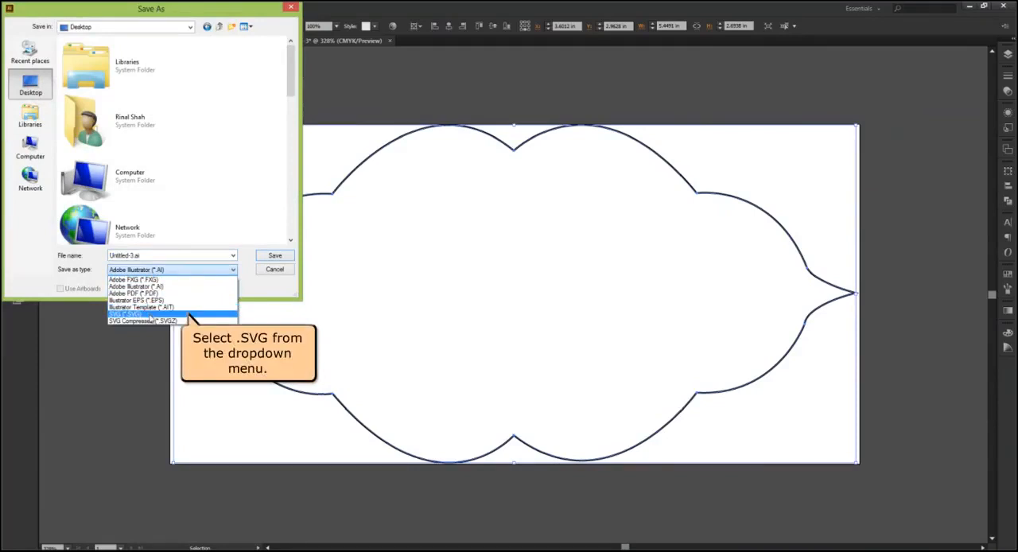
left_click(126, 313)
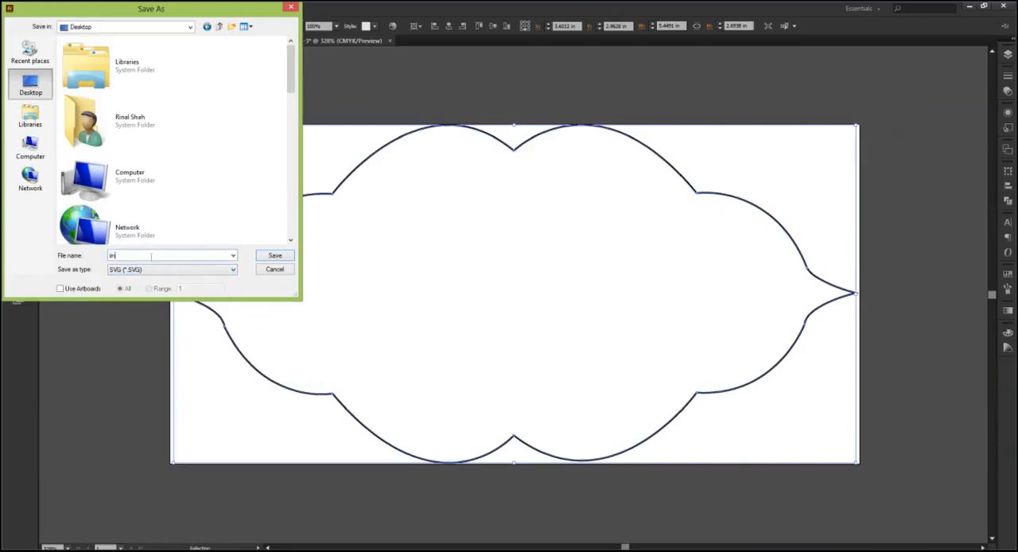
type("image-path.svg")
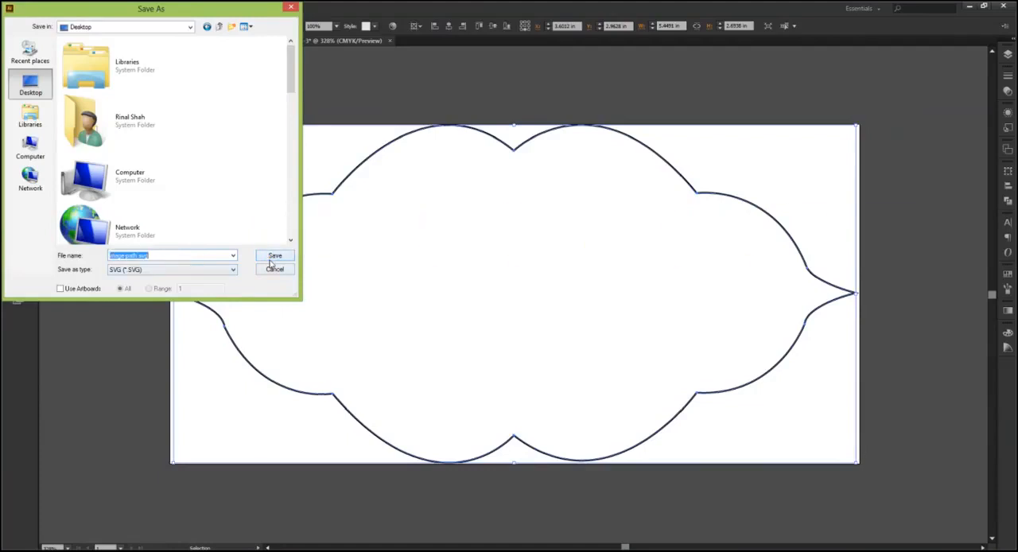
left_click(274, 254)
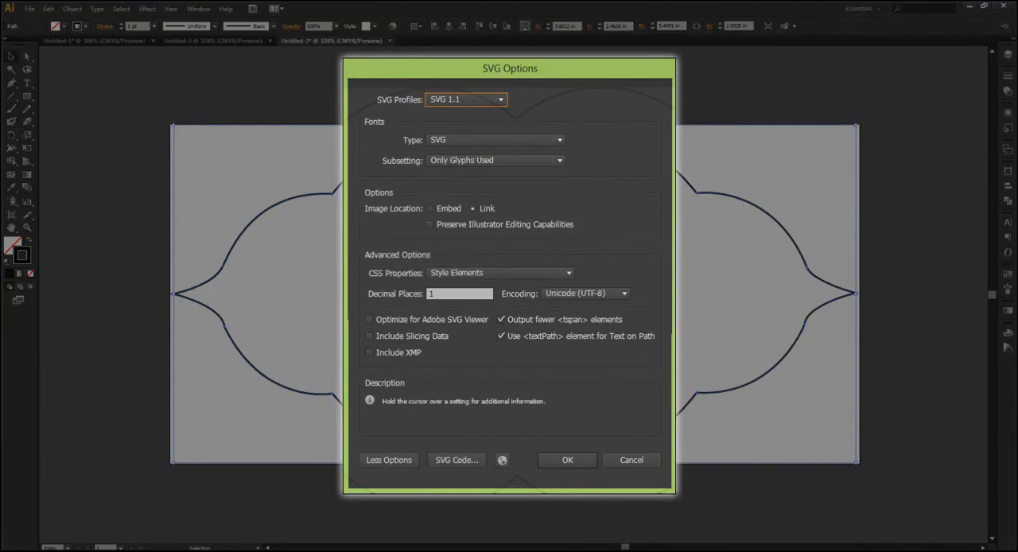
left_click(566, 459)
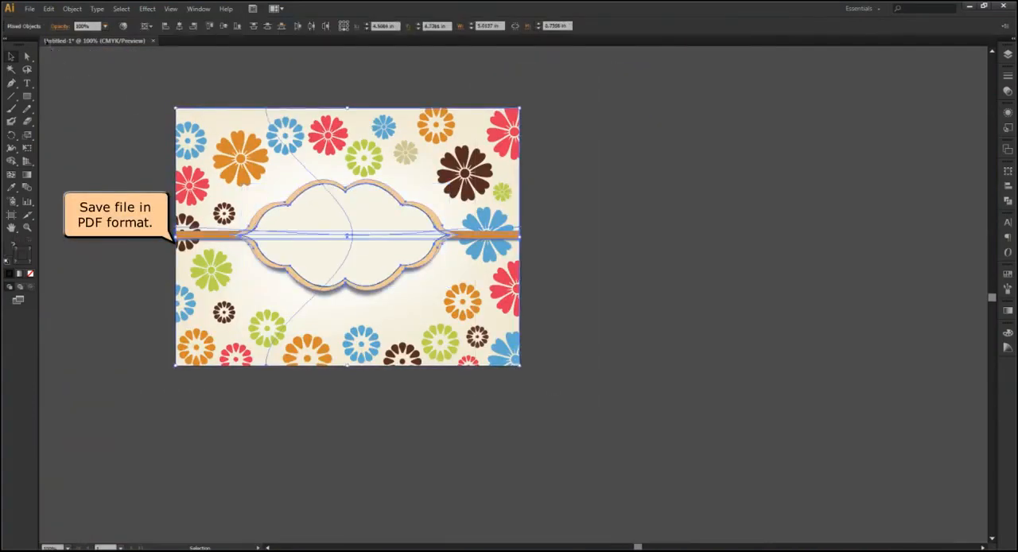
Save the flowered label document as an Adobe PDF with default PDF settings.
left_click(28, 9)
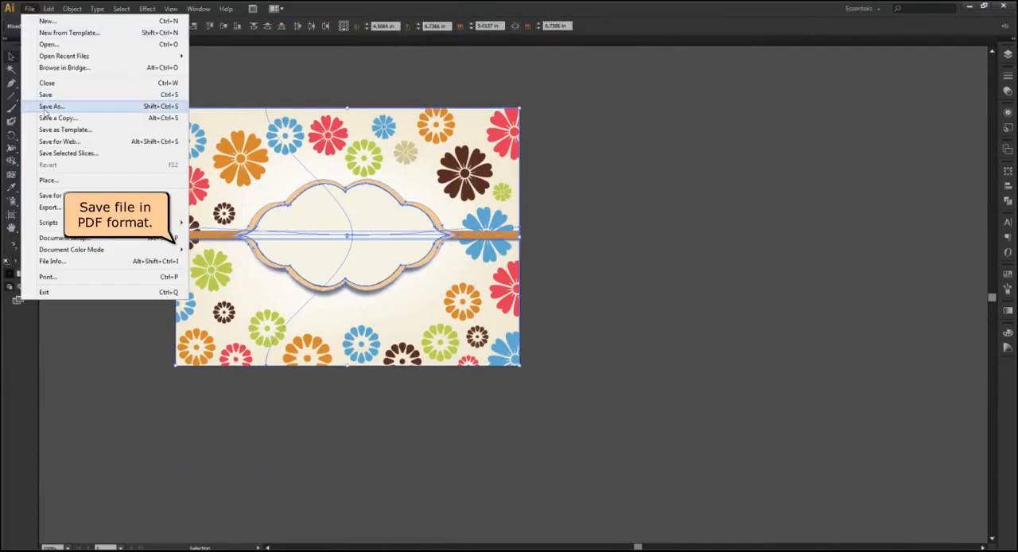
left_click(51, 105)
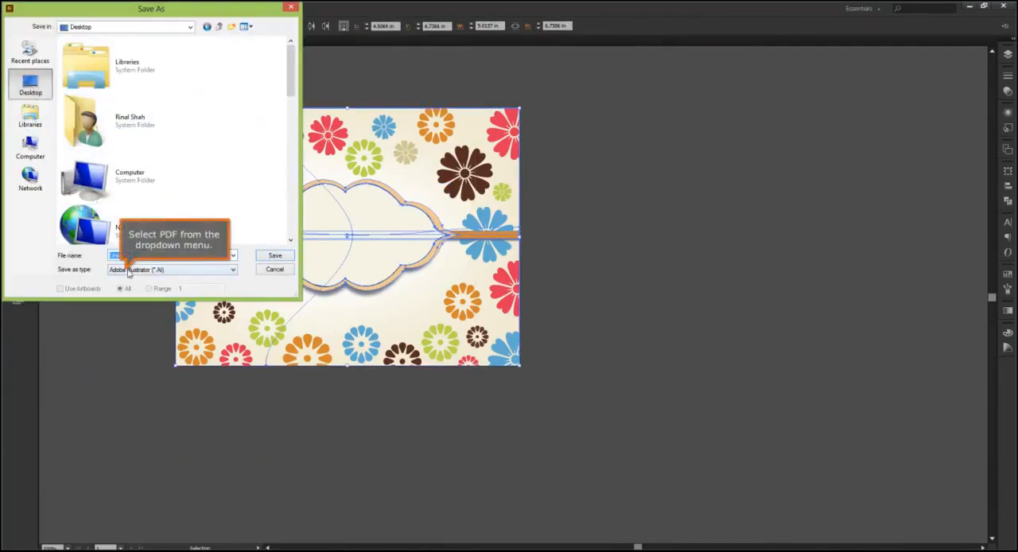
left_click(233, 269)
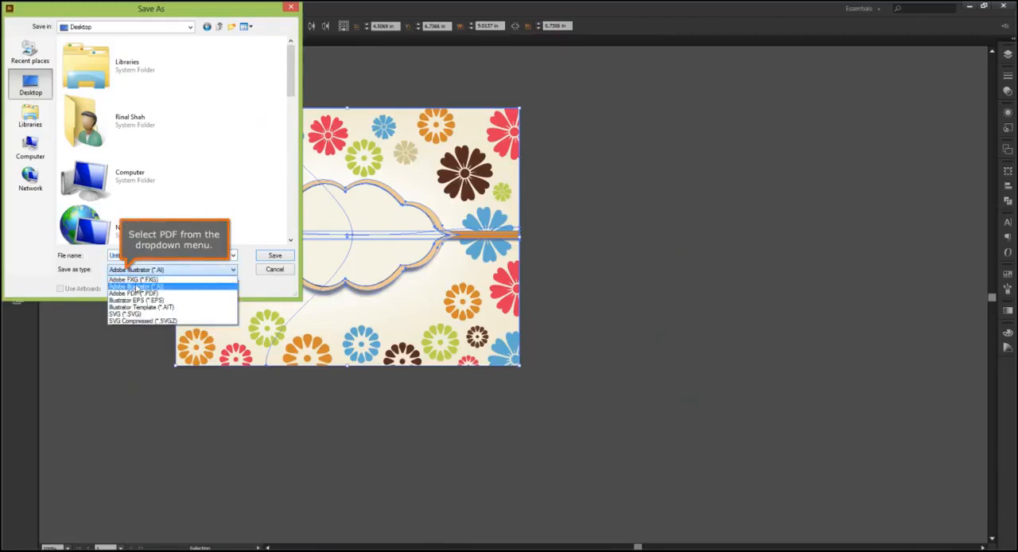
left_click(133, 293)
type("image")
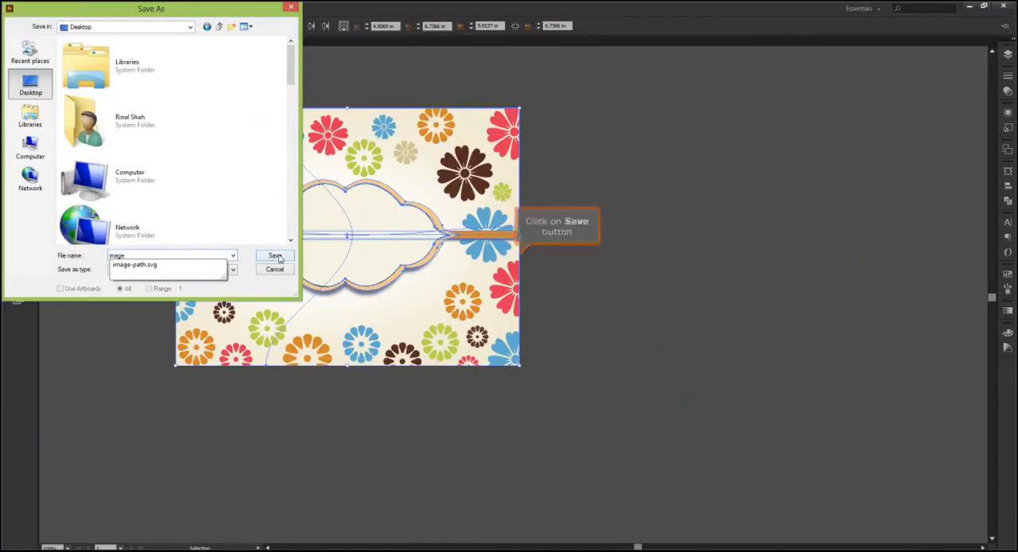
left_click(274, 255)
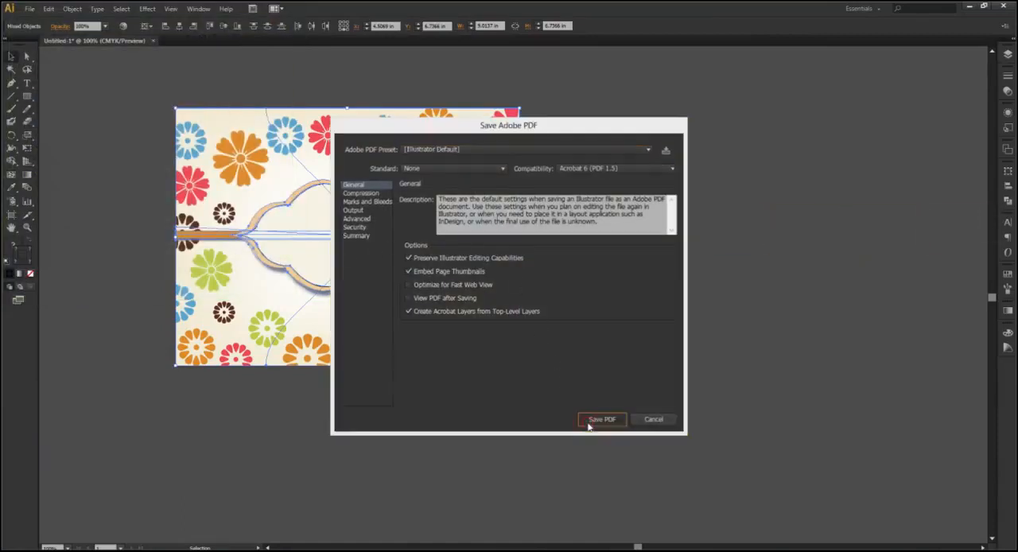
left_click(601, 420)
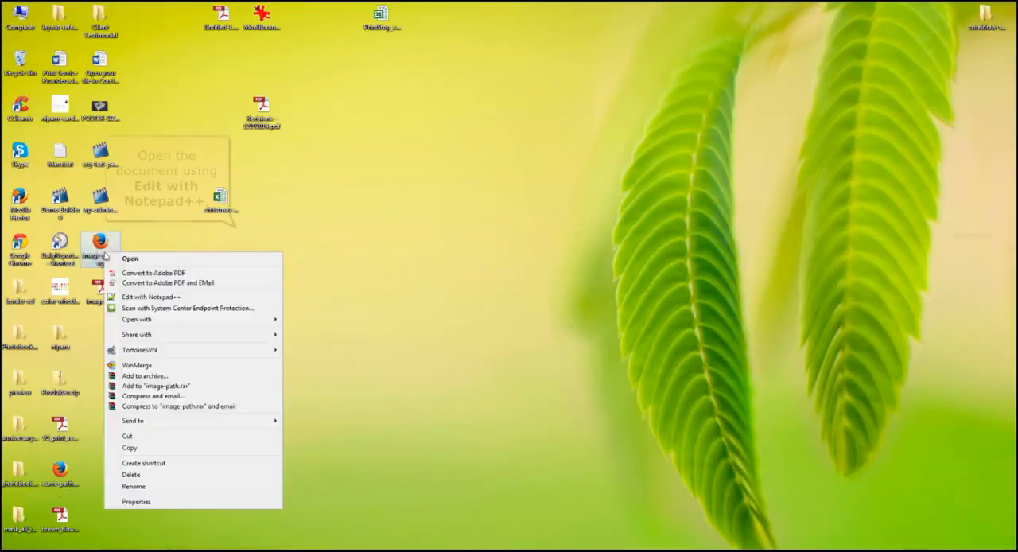
mouse_move(149, 296)
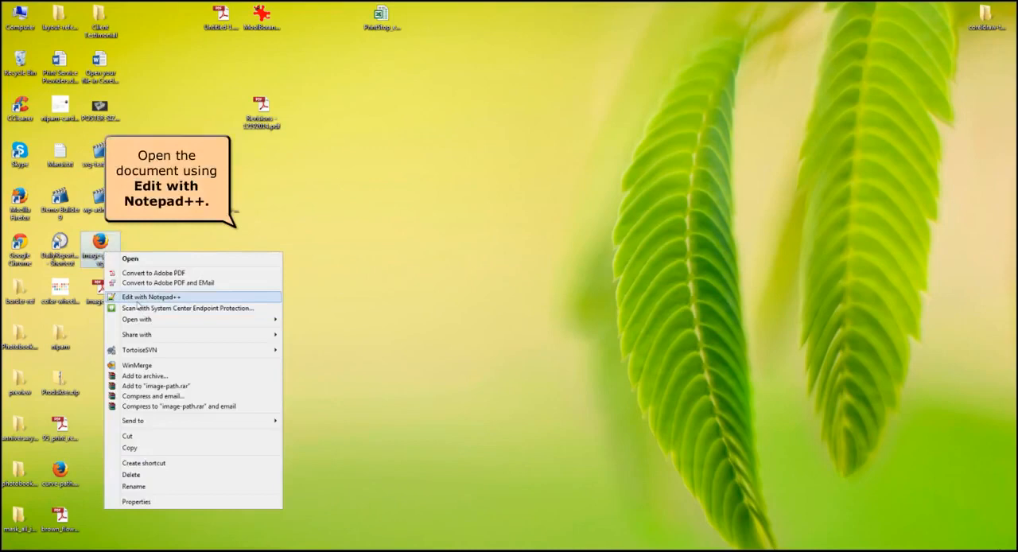
Open image-path.svg in Notepad++ and copy the path element's d coordinate data.
left_click(149, 296)
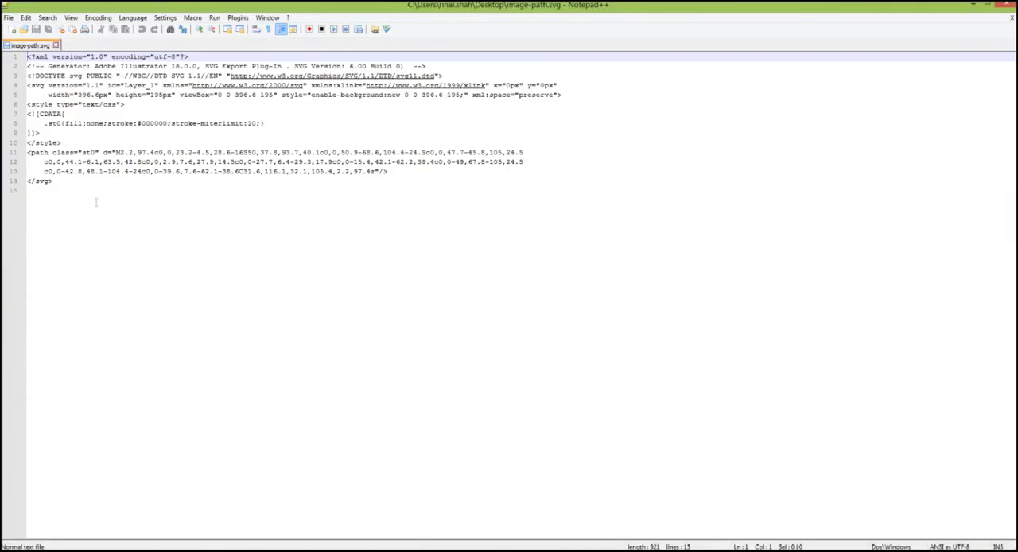
left_click(115, 152)
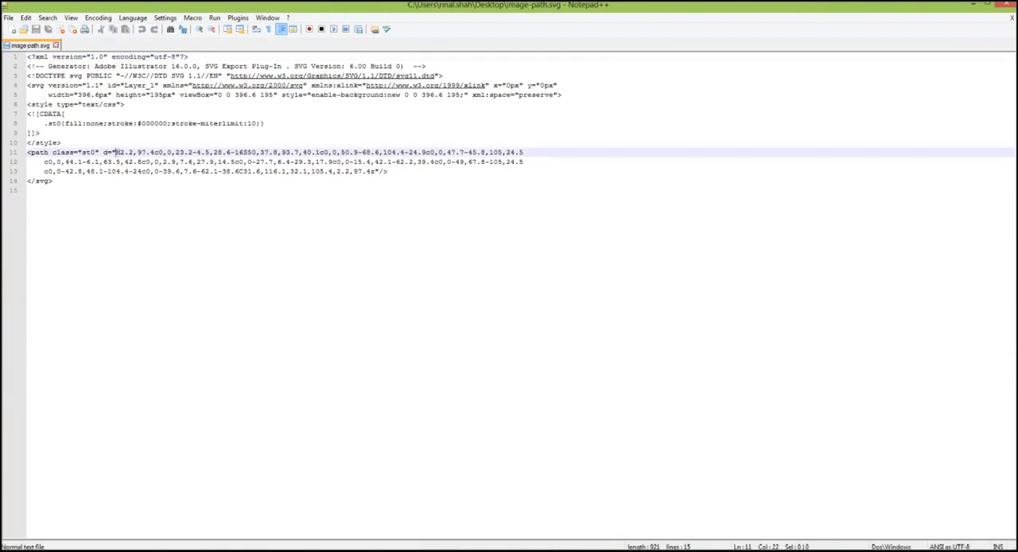
left_click_drag(115, 153, 371, 171)
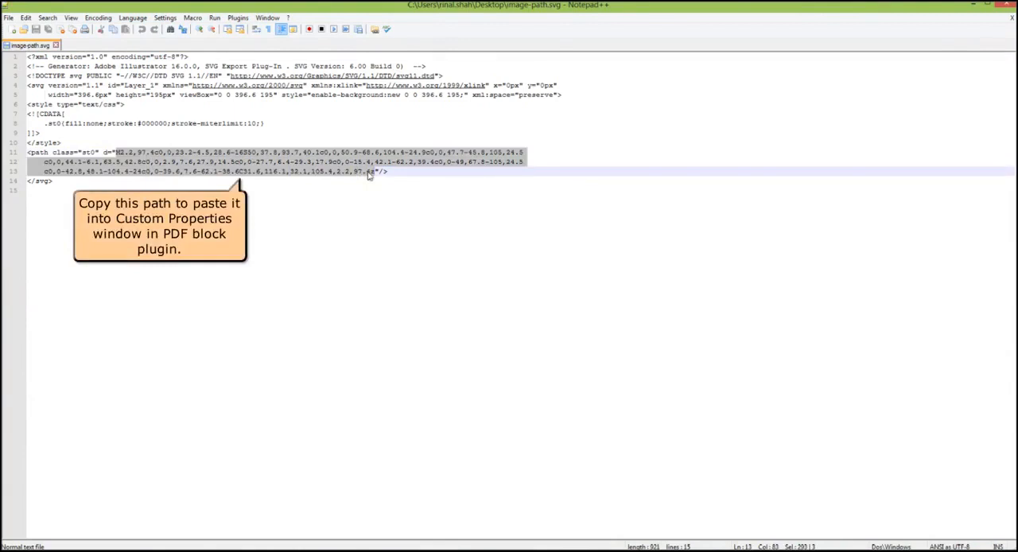
left_click(385, 213)
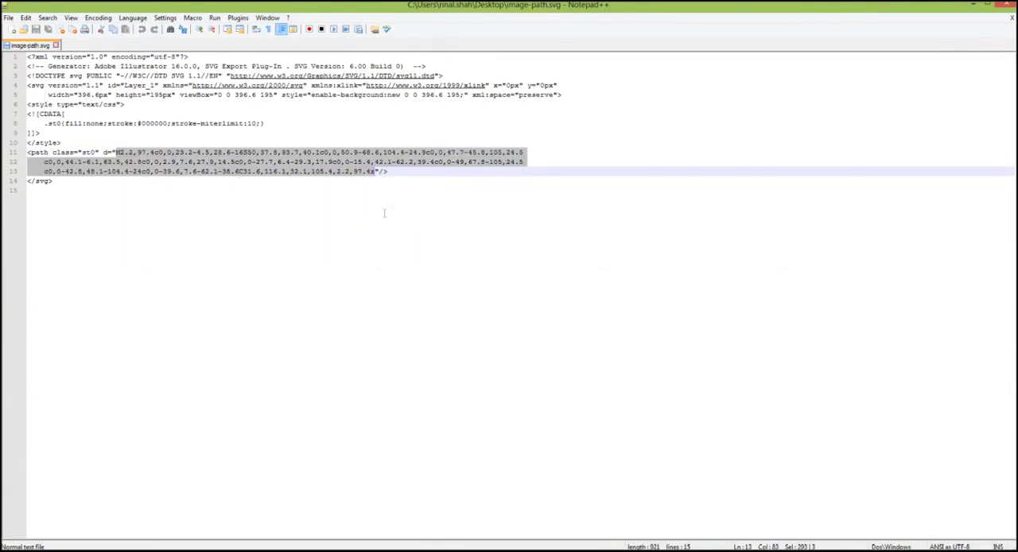
right_click(99, 299)
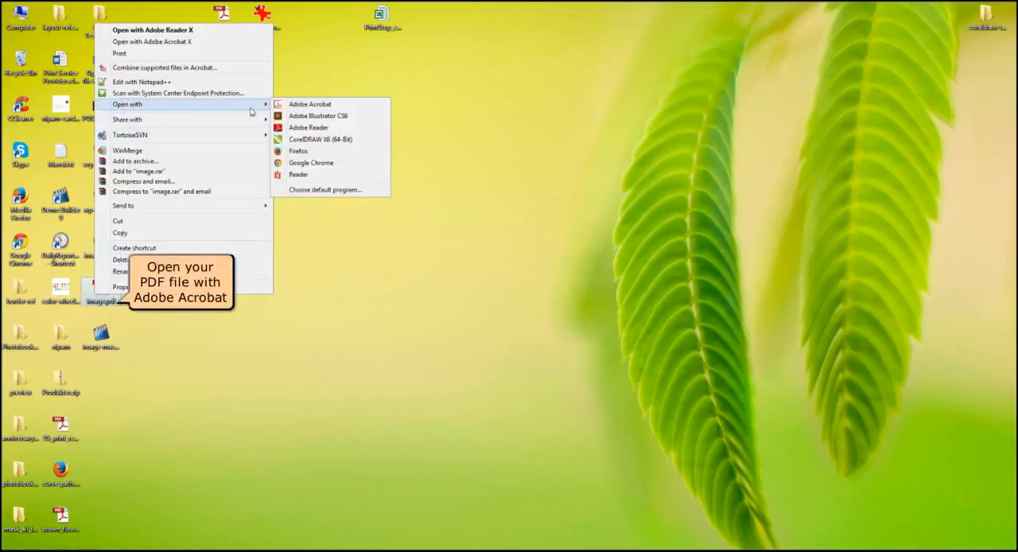
mouse_move(308, 105)
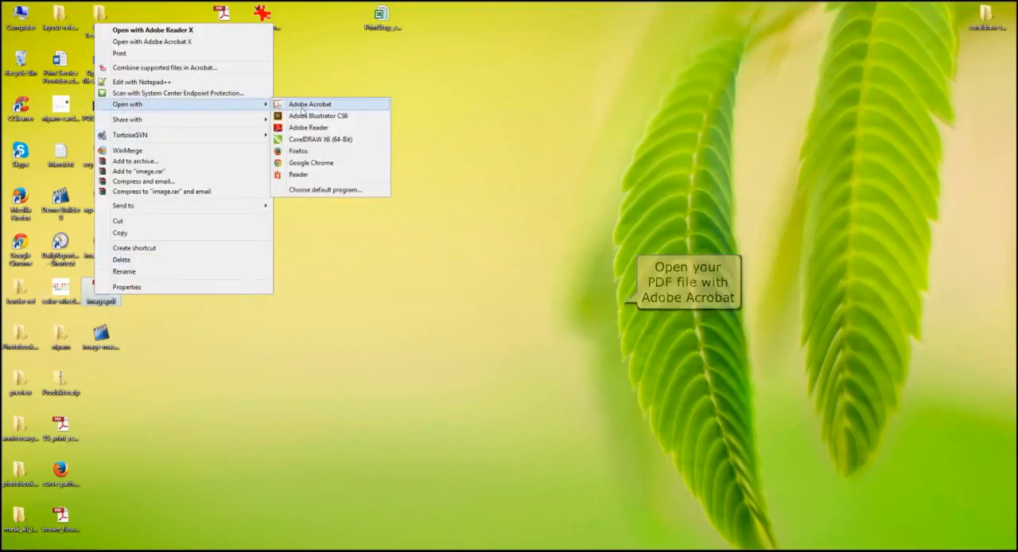
Open the label PDF with Adobe Acrobat.
left_click(308, 105)
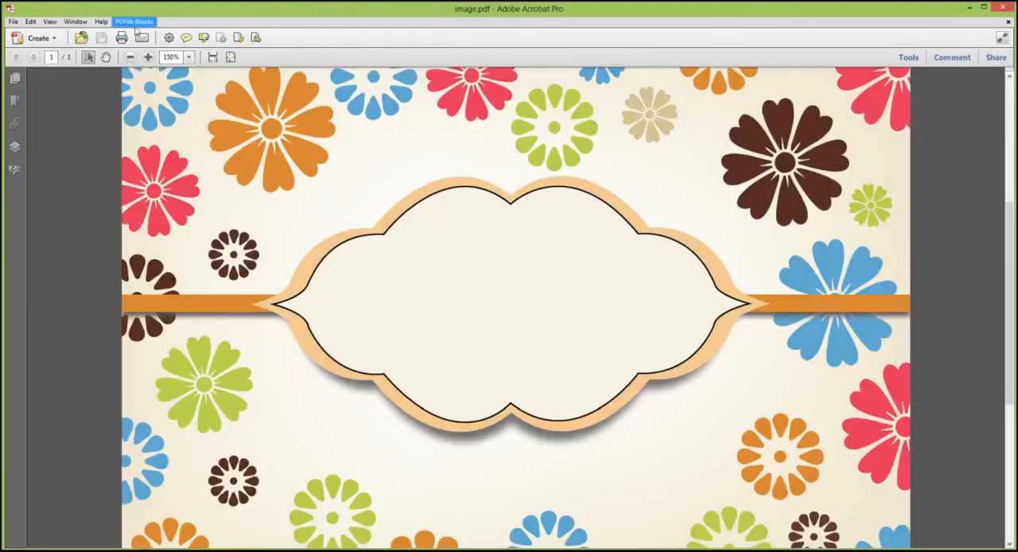
mouse_move(133, 22)
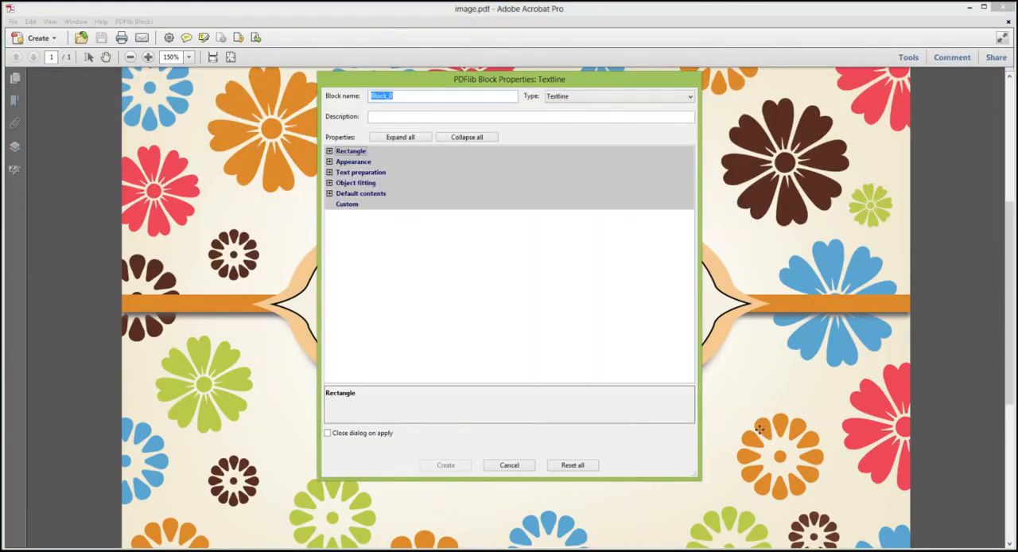
Make Block_0 an Image block with fit method slice and a chosen default image file.
left_click(617, 96)
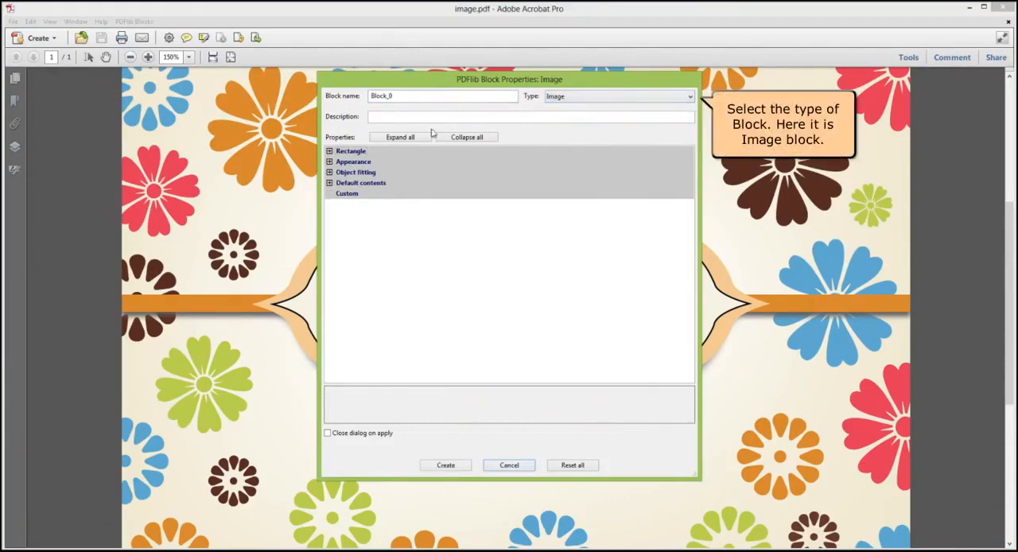
left_click(400, 137)
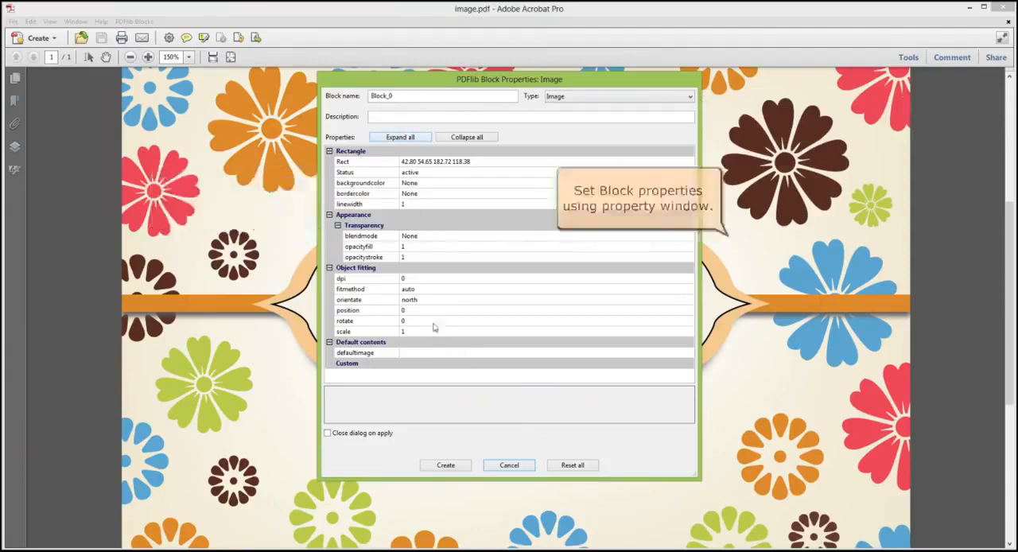
left_click(687, 289)
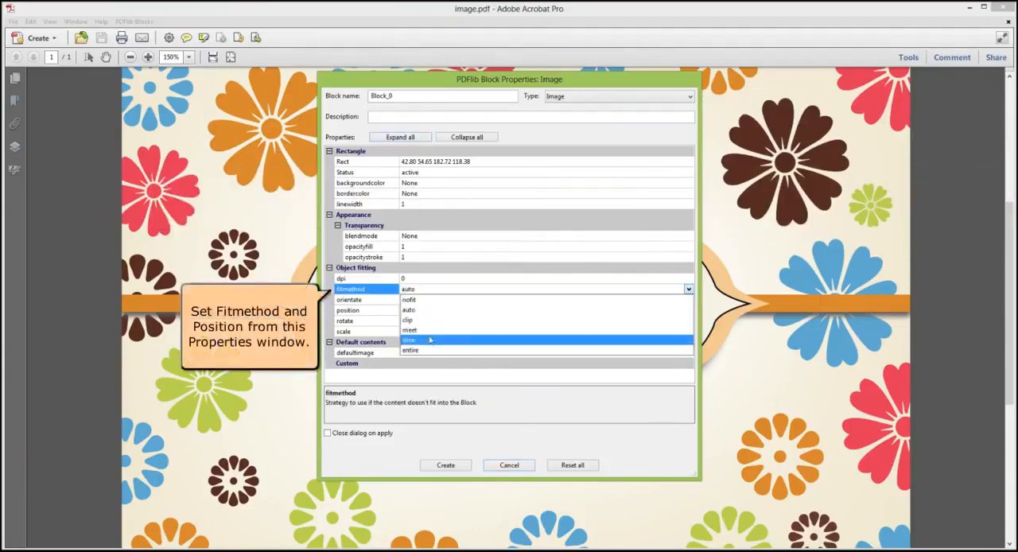
left_click(411, 341)
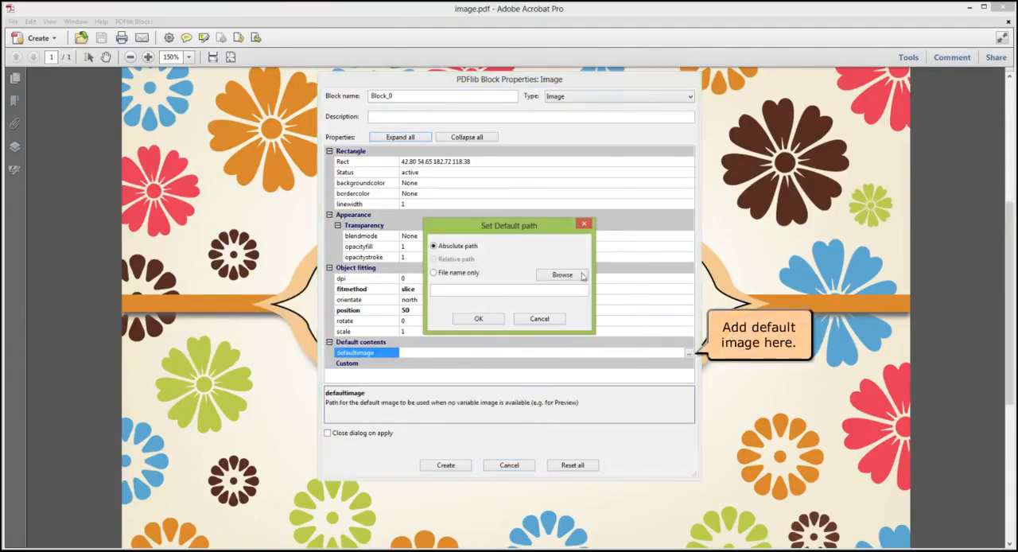
left_click(563, 273)
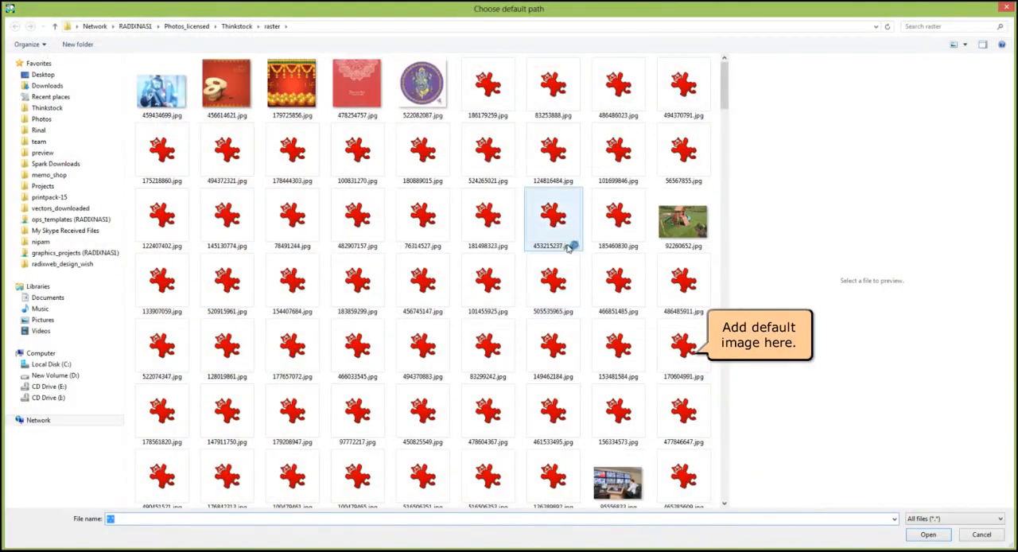
left_click(226, 151)
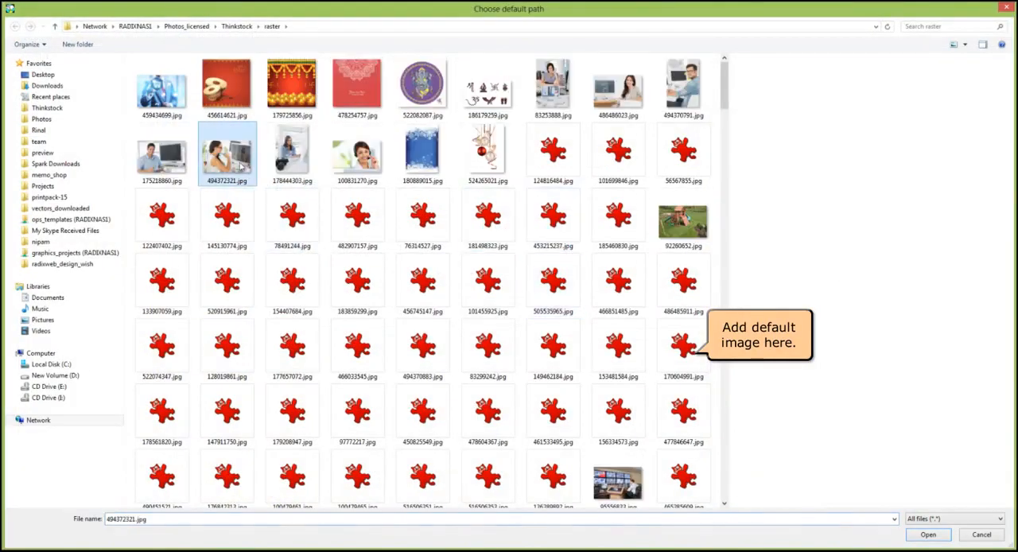
left_click(927, 534)
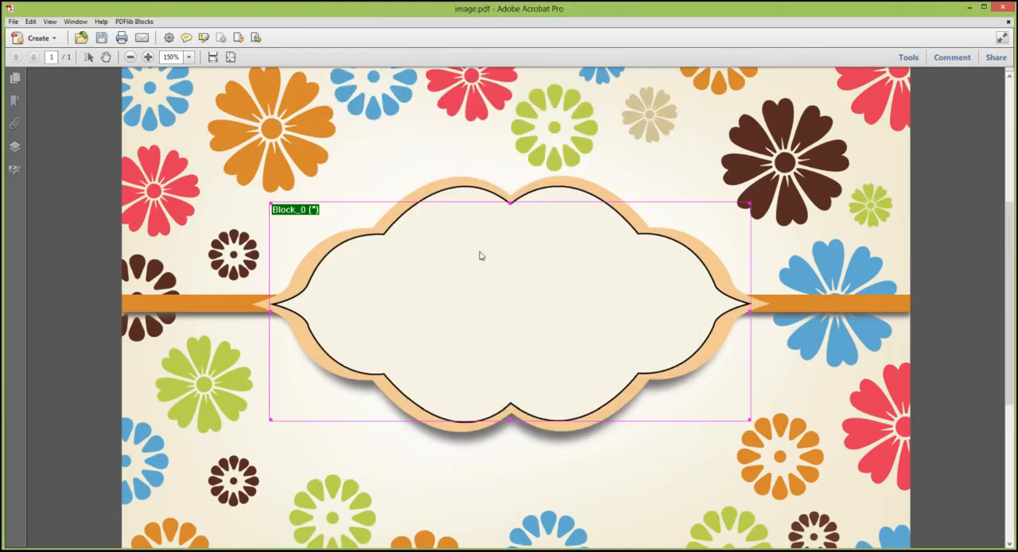
Zoom in and align Block_0's edges to the cloud's top dip and left and right tips.
left_click(148, 57)
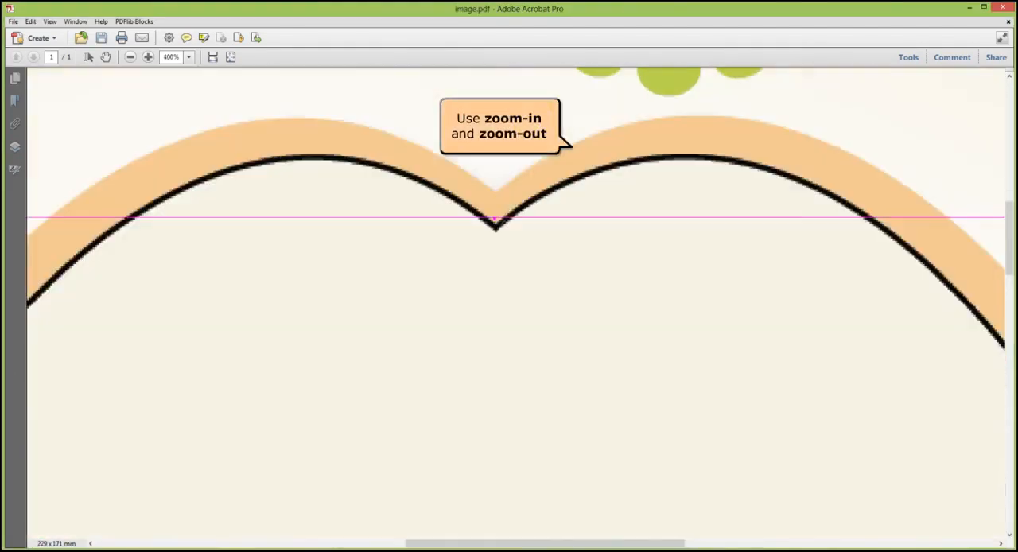
left_click(148, 58)
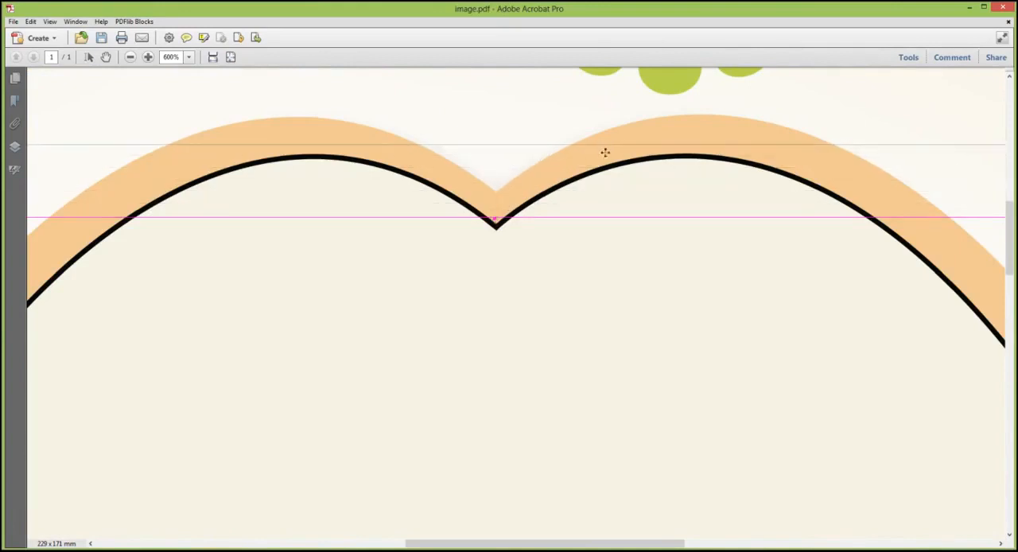
mouse_move(336, 162)
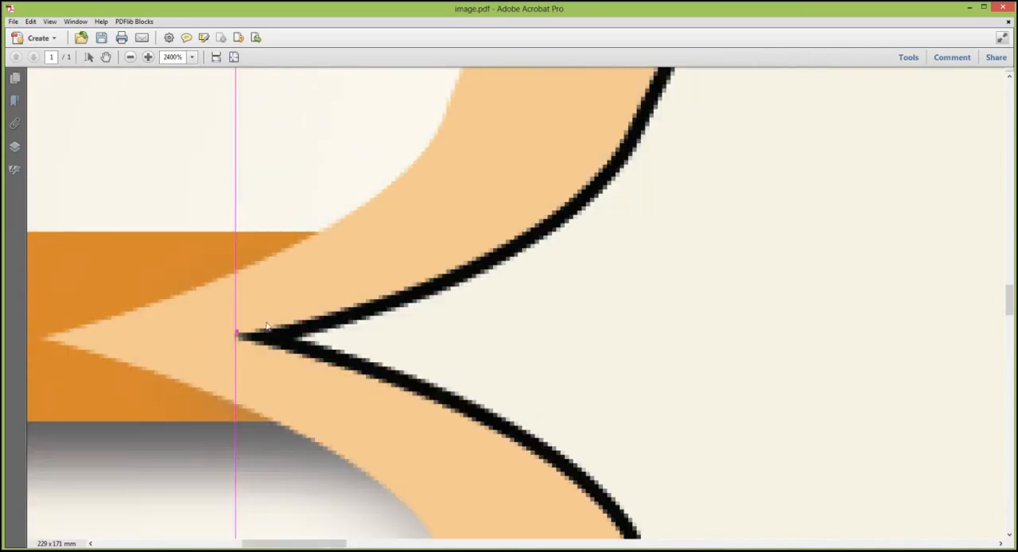
left_click(130, 57)
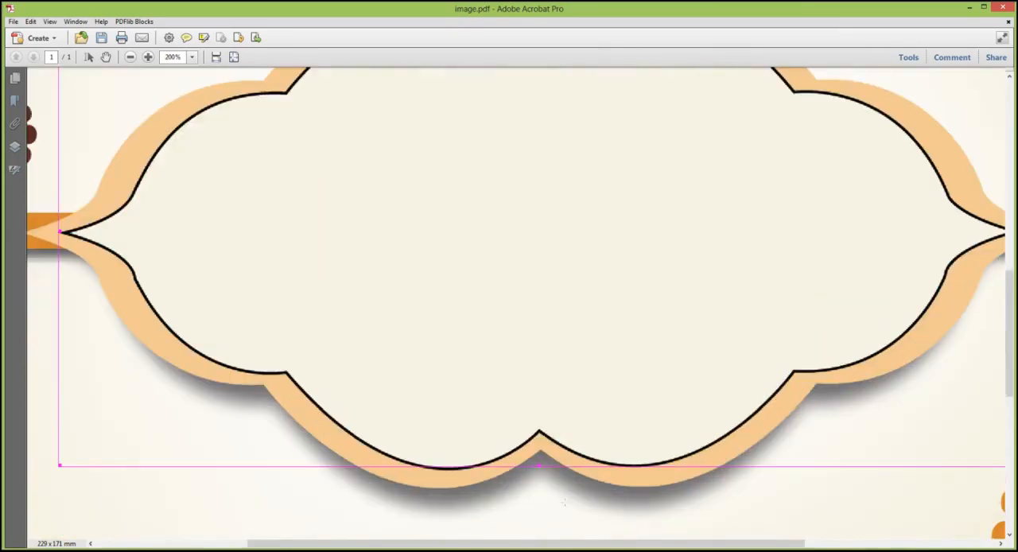
left_click(148, 58)
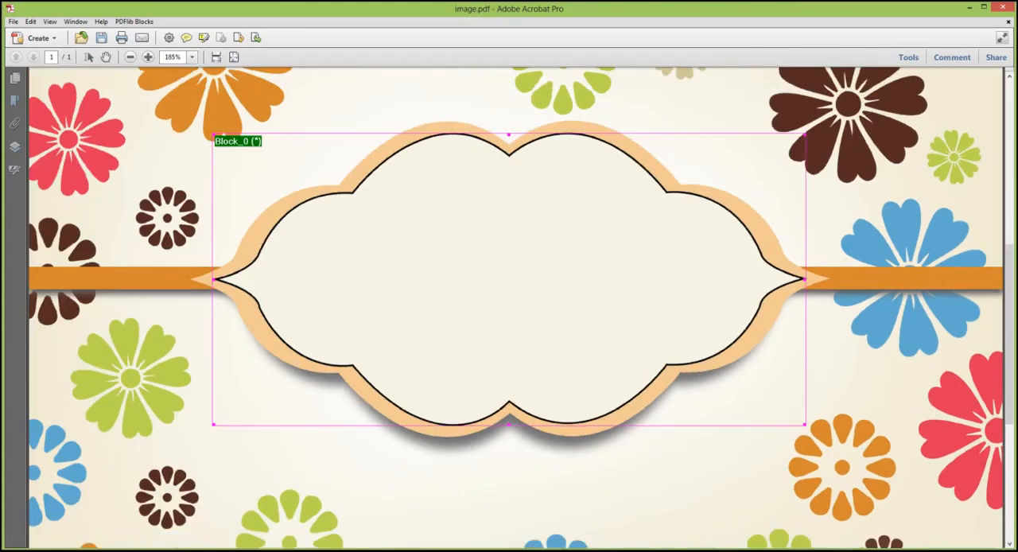
left_click(148, 57)
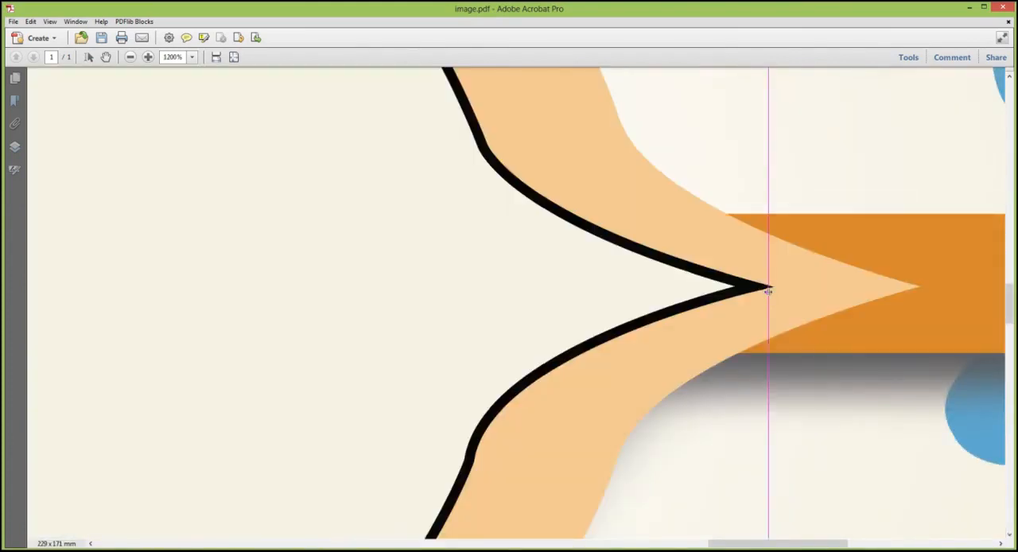
mouse_move(781, 299)
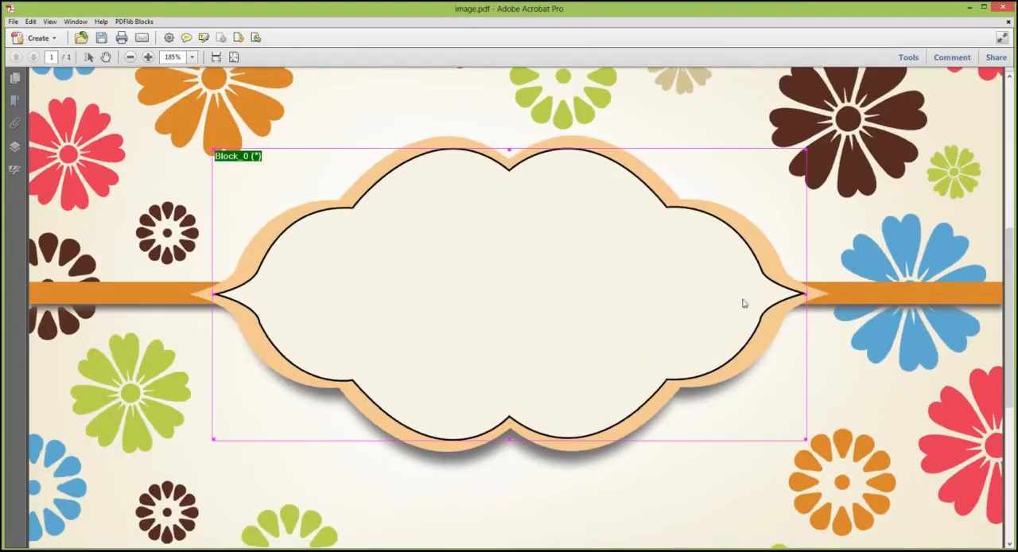
left_click(131, 57)
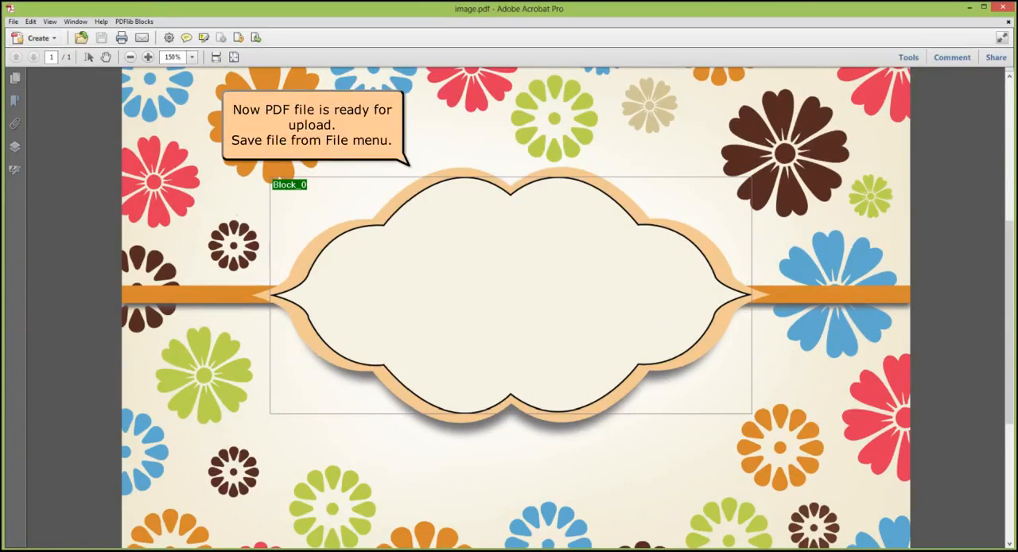
Save the finished label PDF with its fitted PDFlib image block.
left_click(493, 541)
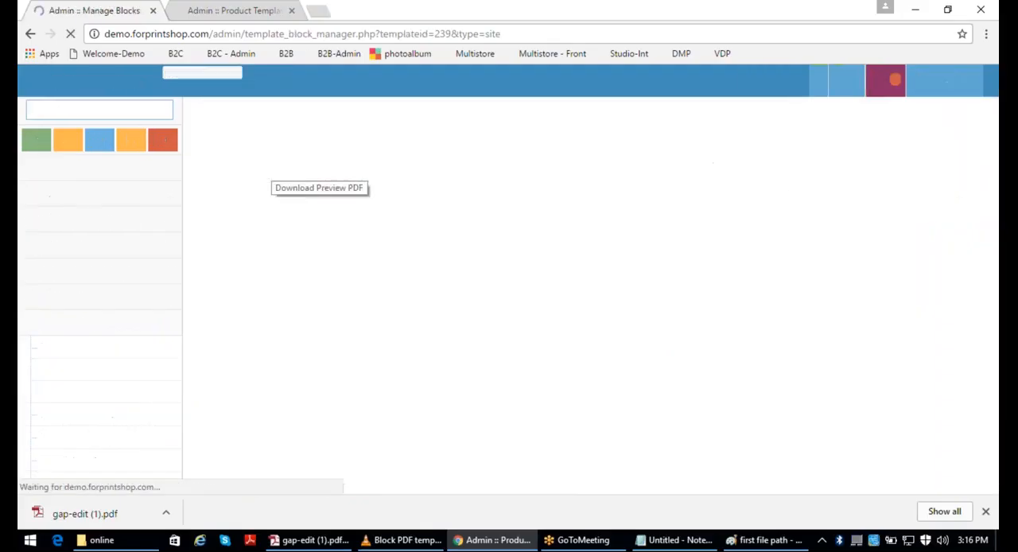